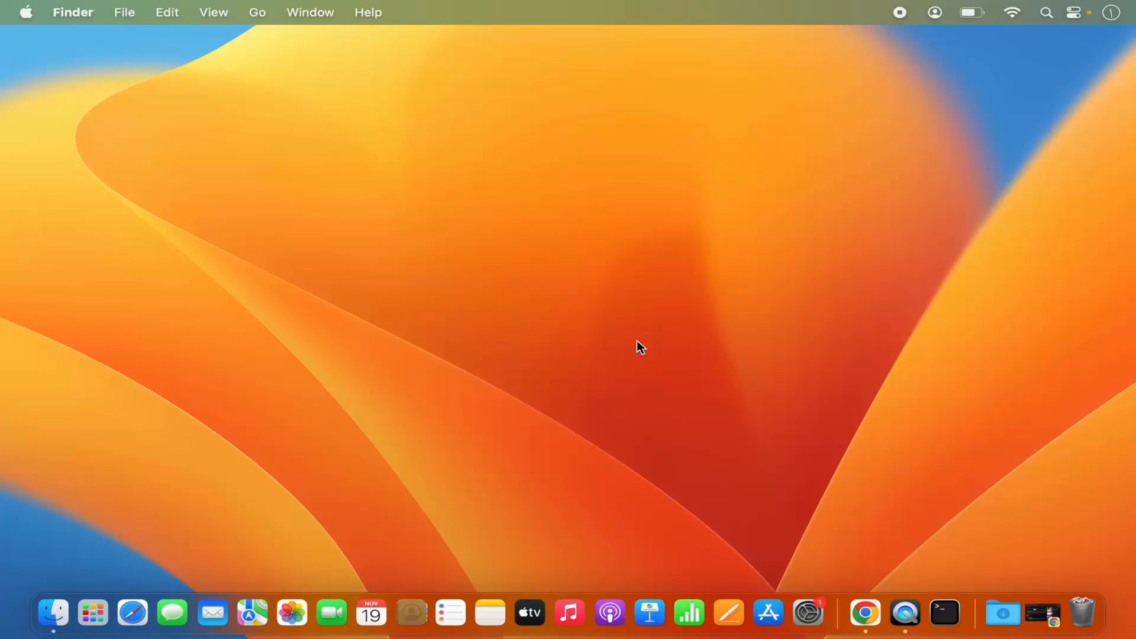
mouse_move(805, 253)
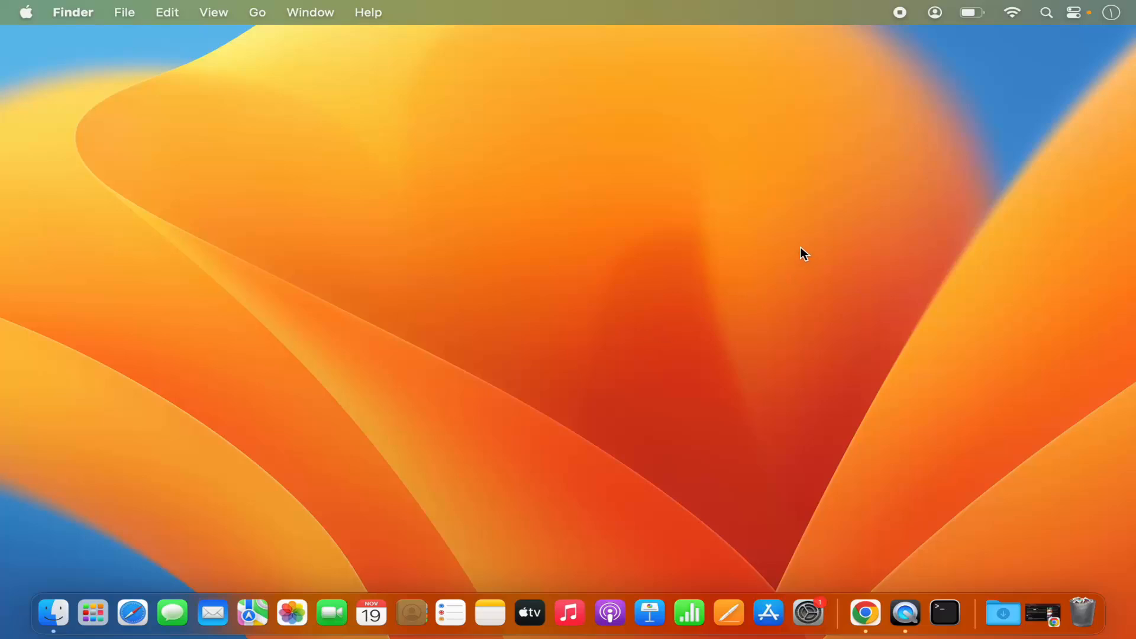
mouse_move(908, 124)
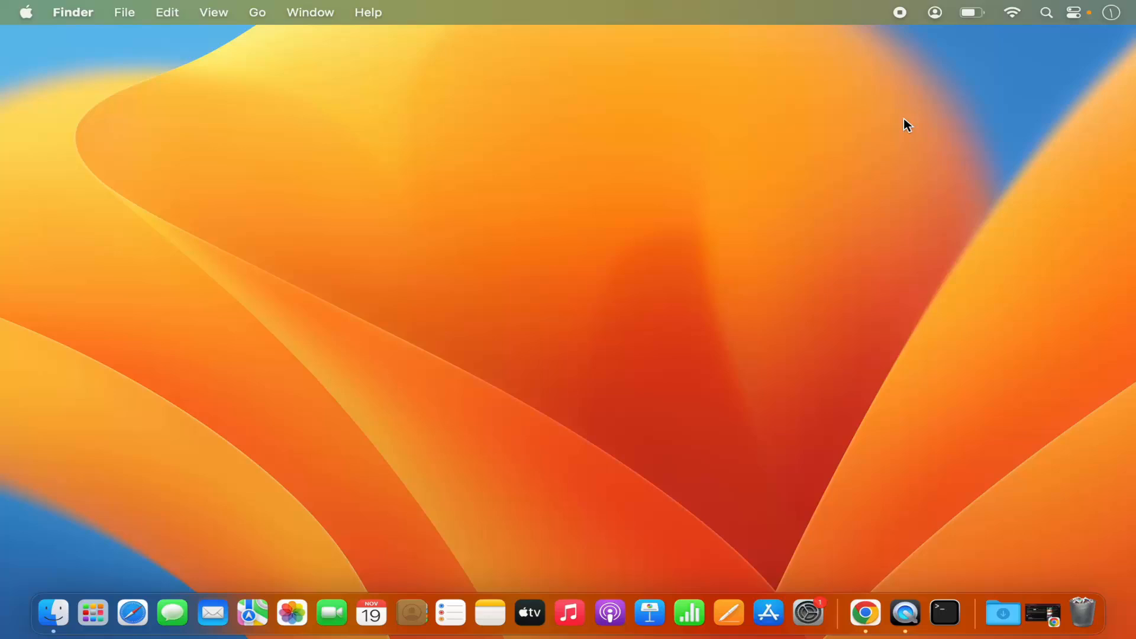
mouse_move(925, 159)
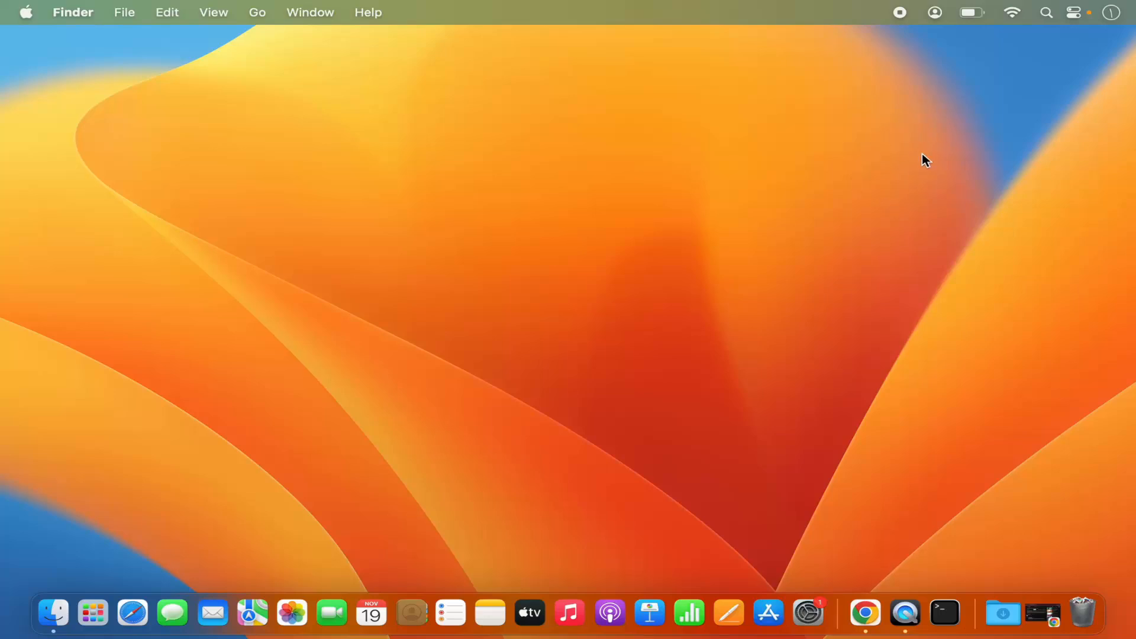
mouse_move(940, 139)
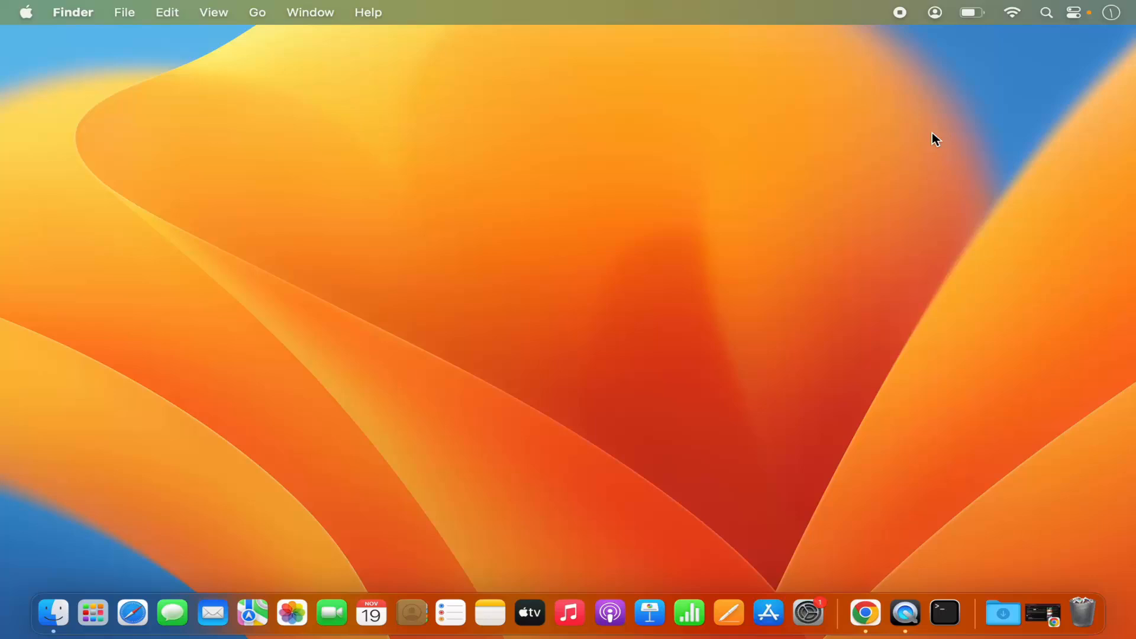
Step: Create a new folder on the desktop and name it 'docs'
right_click(934, 140)
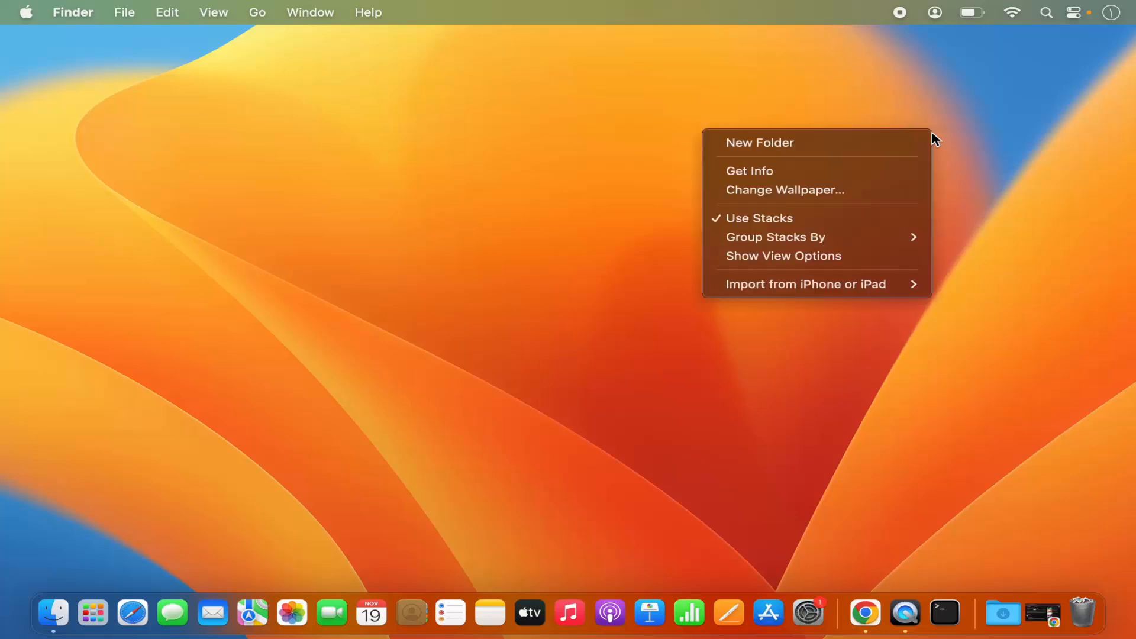
mouse_move(870, 256)
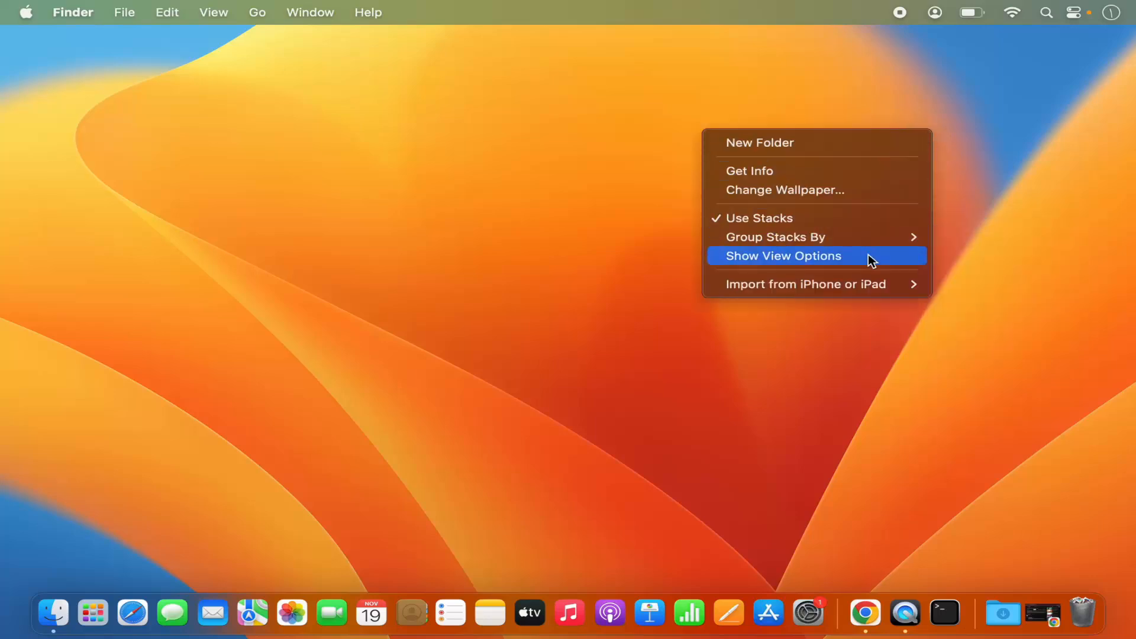
mouse_move(778, 142)
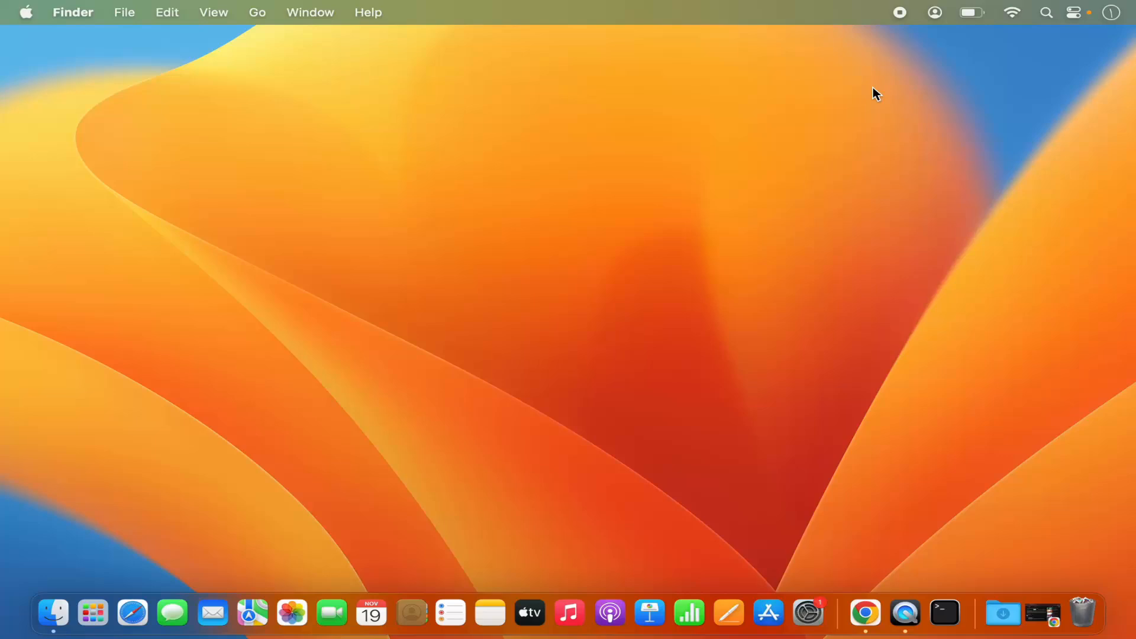
mouse_move(894, 121)
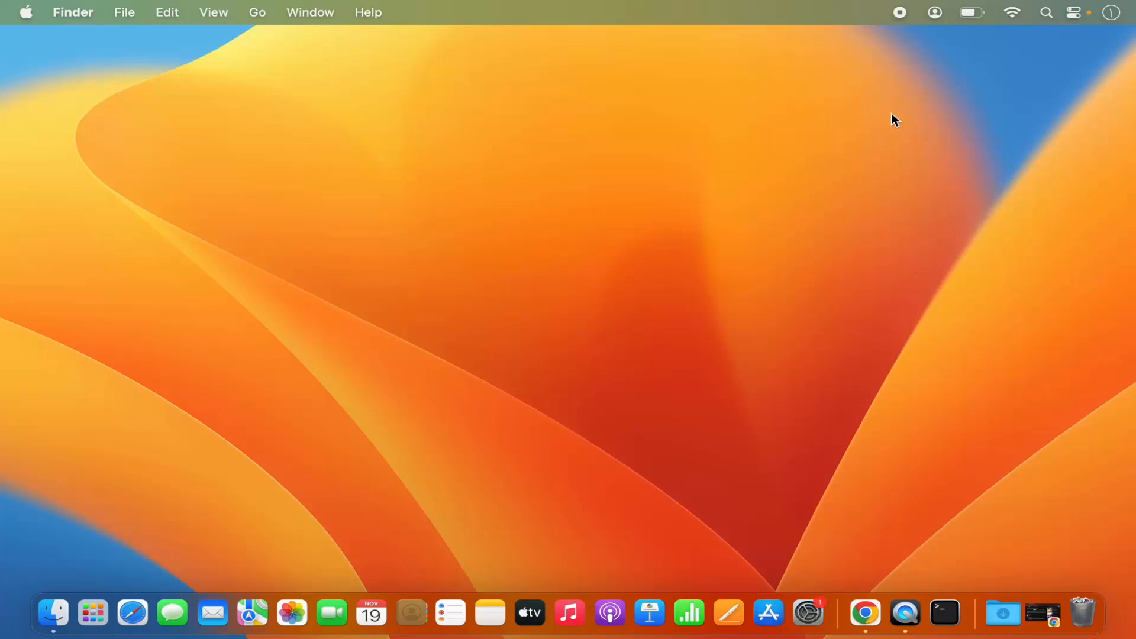
mouse_move(874, 109)
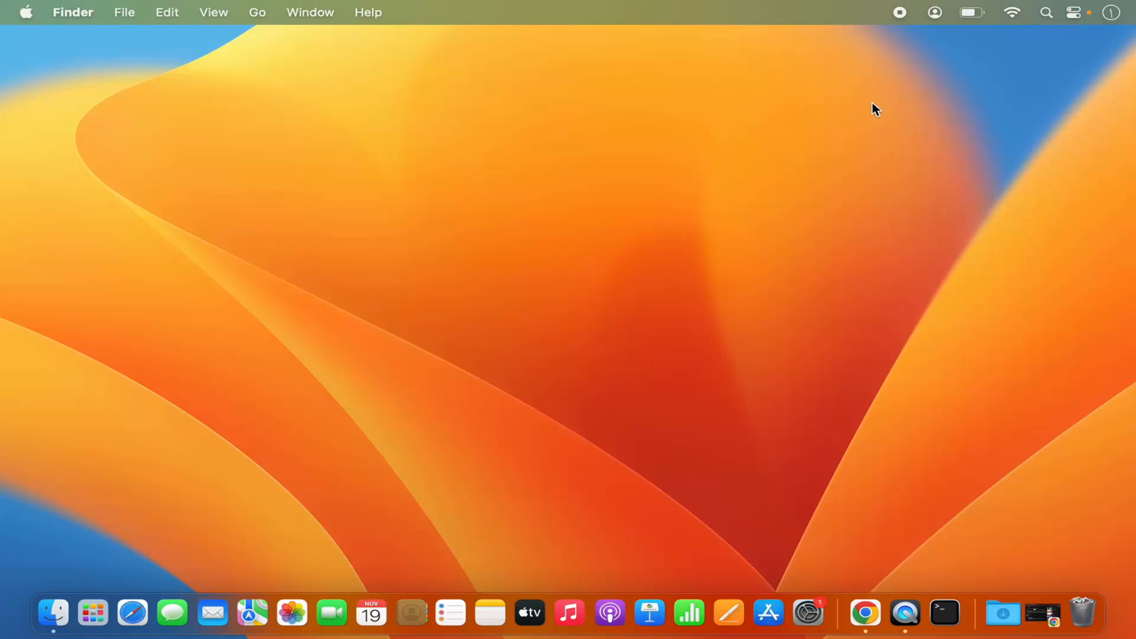
mouse_move(880, 108)
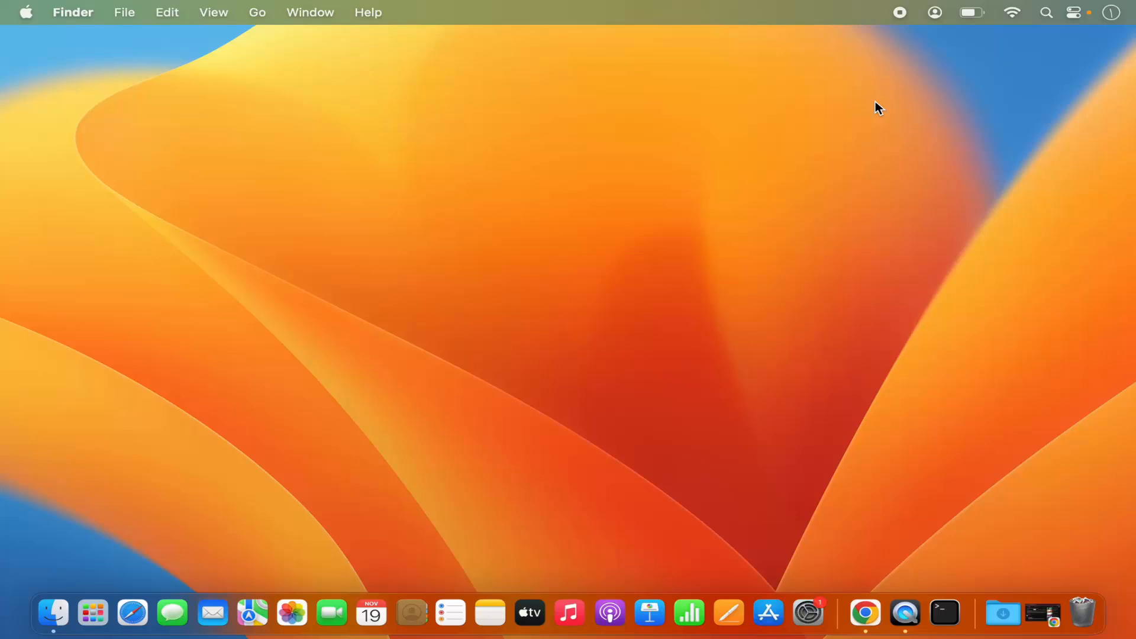
right_click(878, 107)
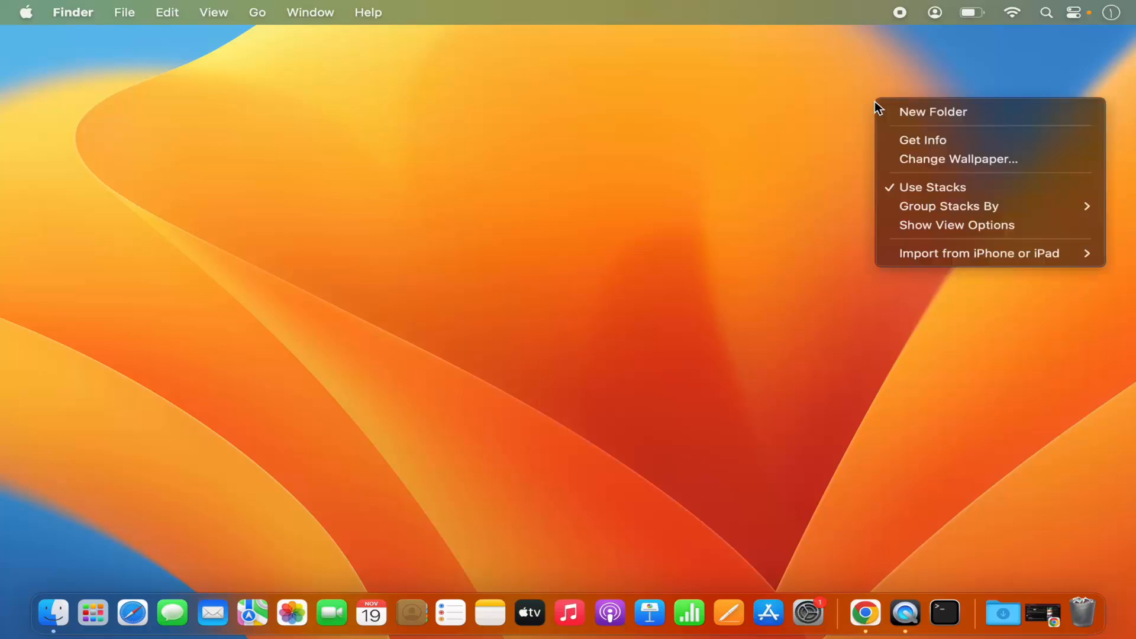
mouse_move(934, 111)
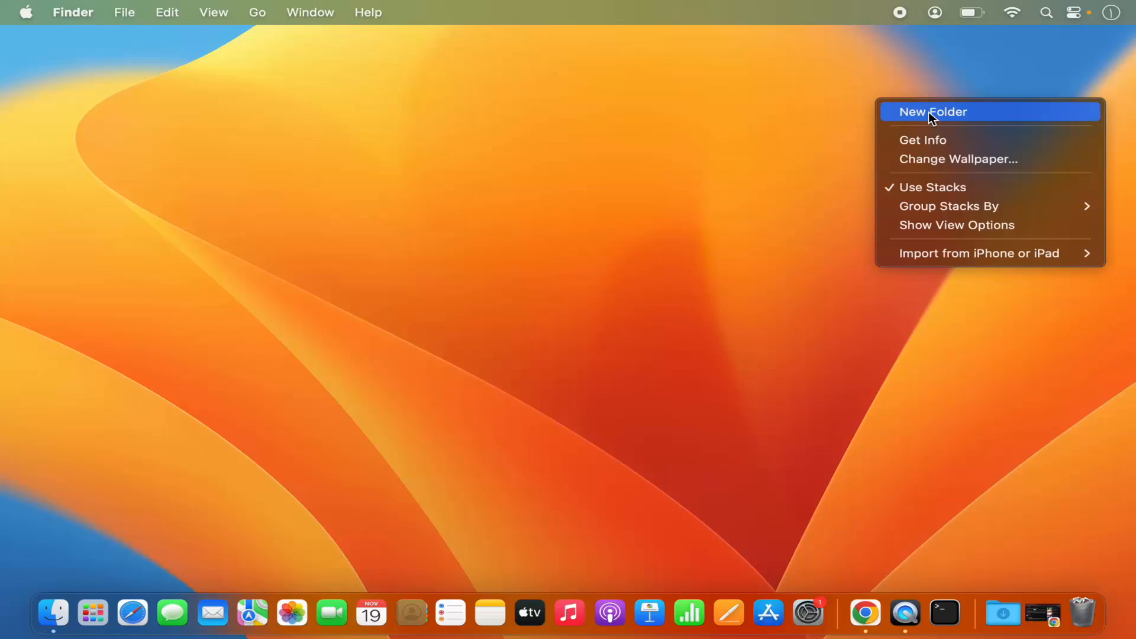
click(933, 111)
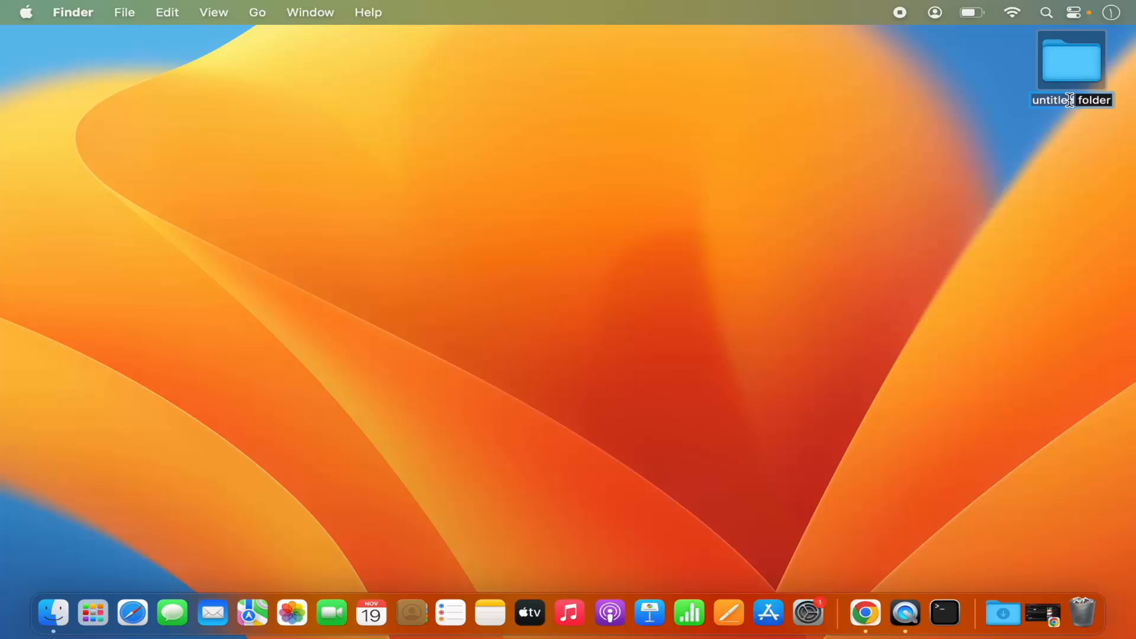
text(folder)
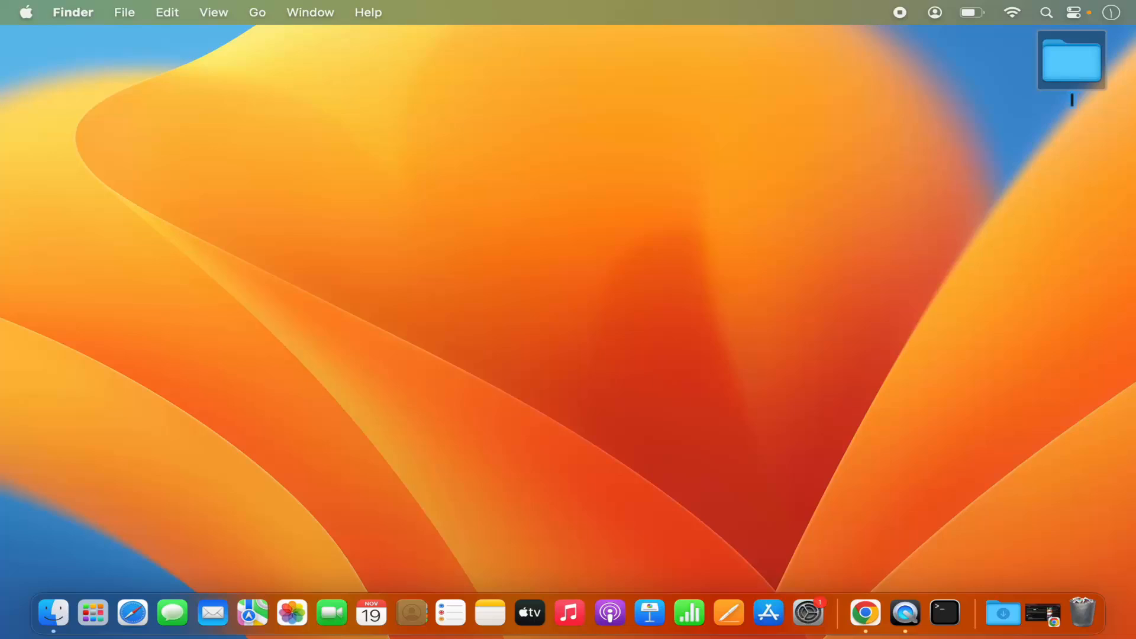
text(docs)
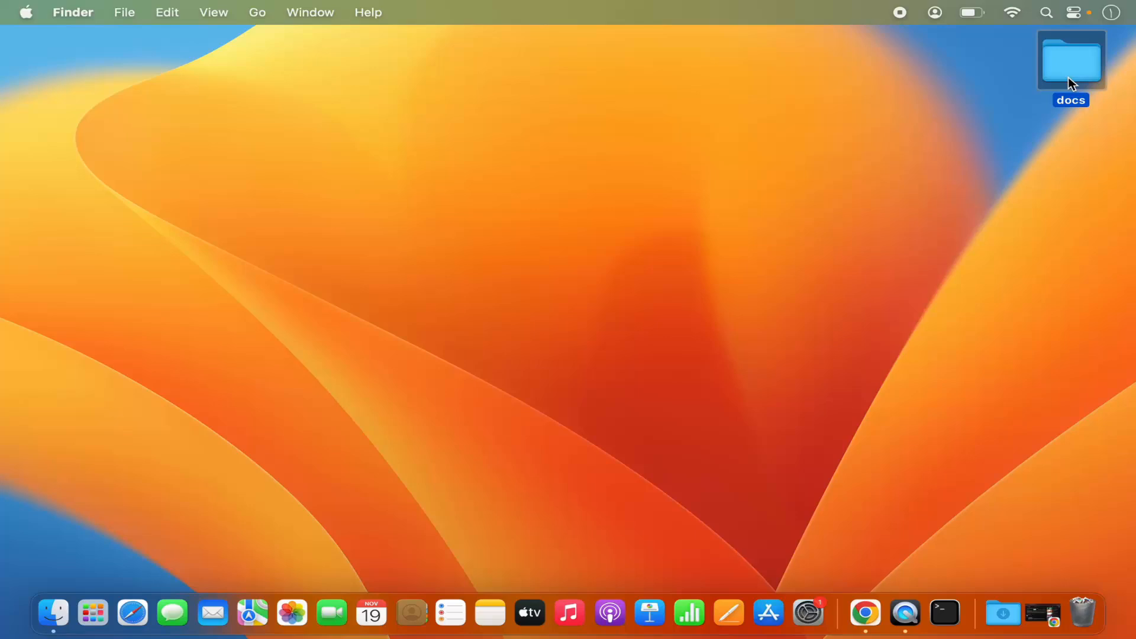
Step: Bring up the actions for the docs folder to give it a blue tag
right_click(1070, 61)
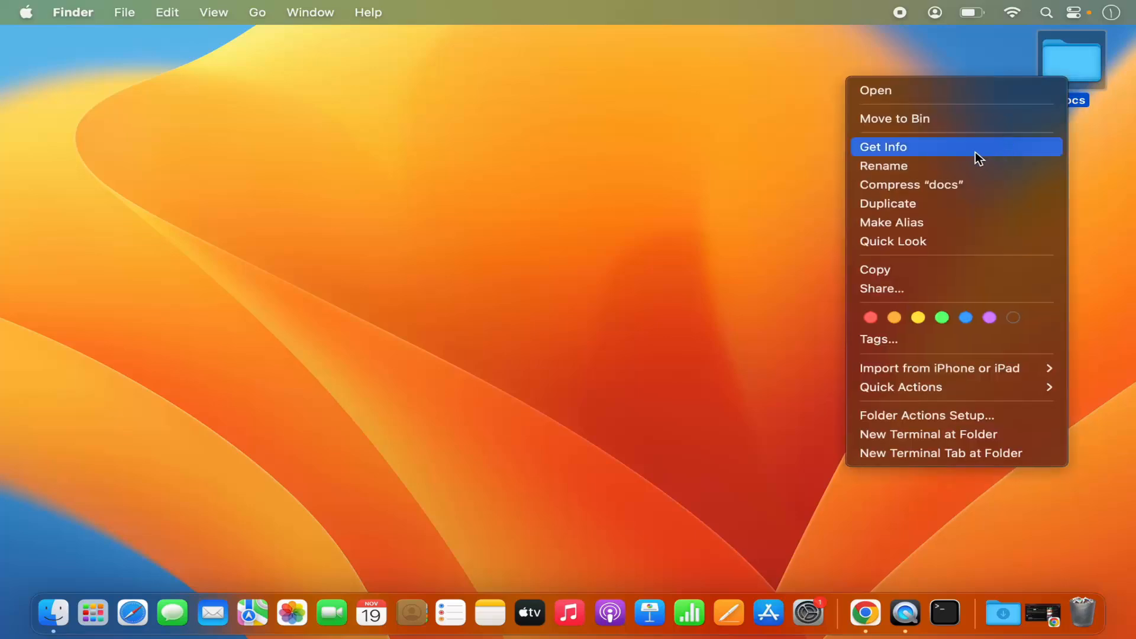
mouse_move(895, 174)
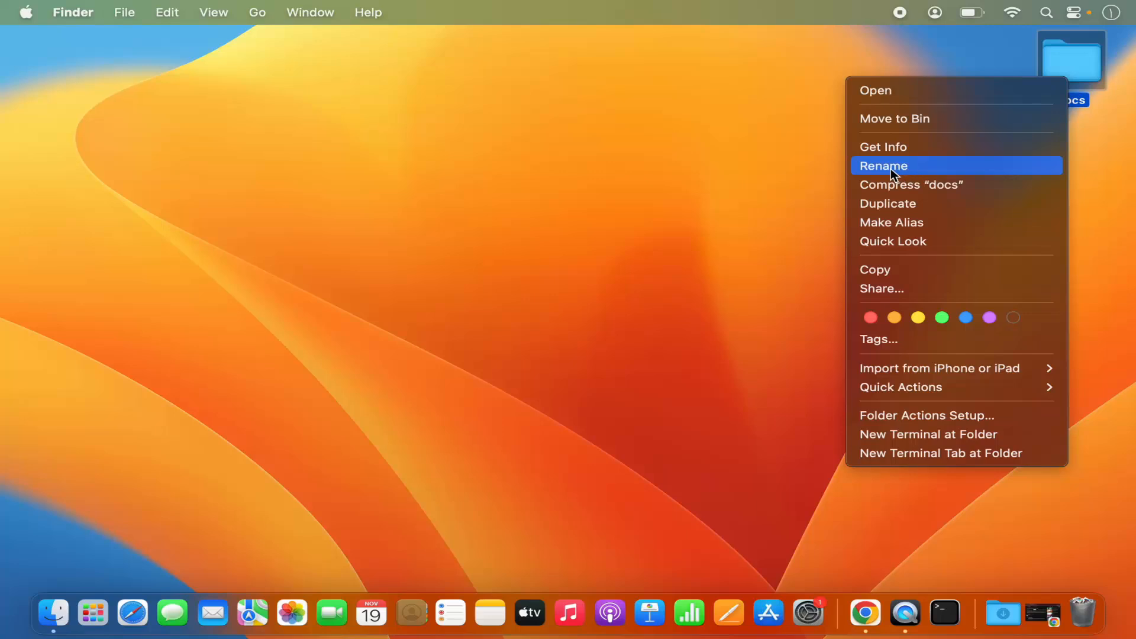
mouse_move(898, 203)
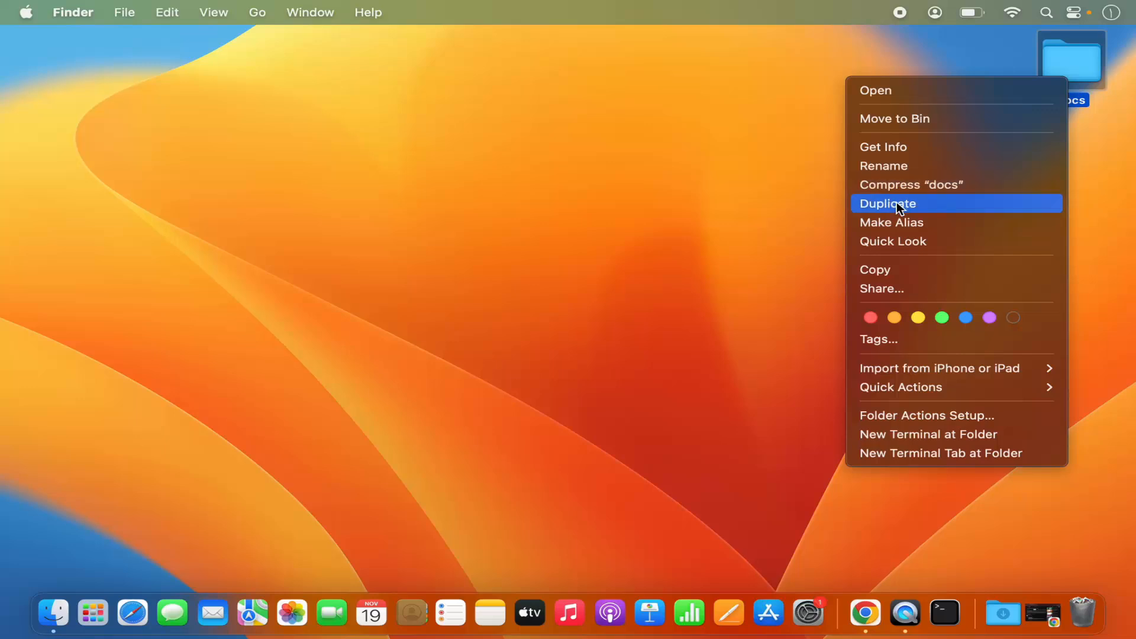
mouse_move(902, 211)
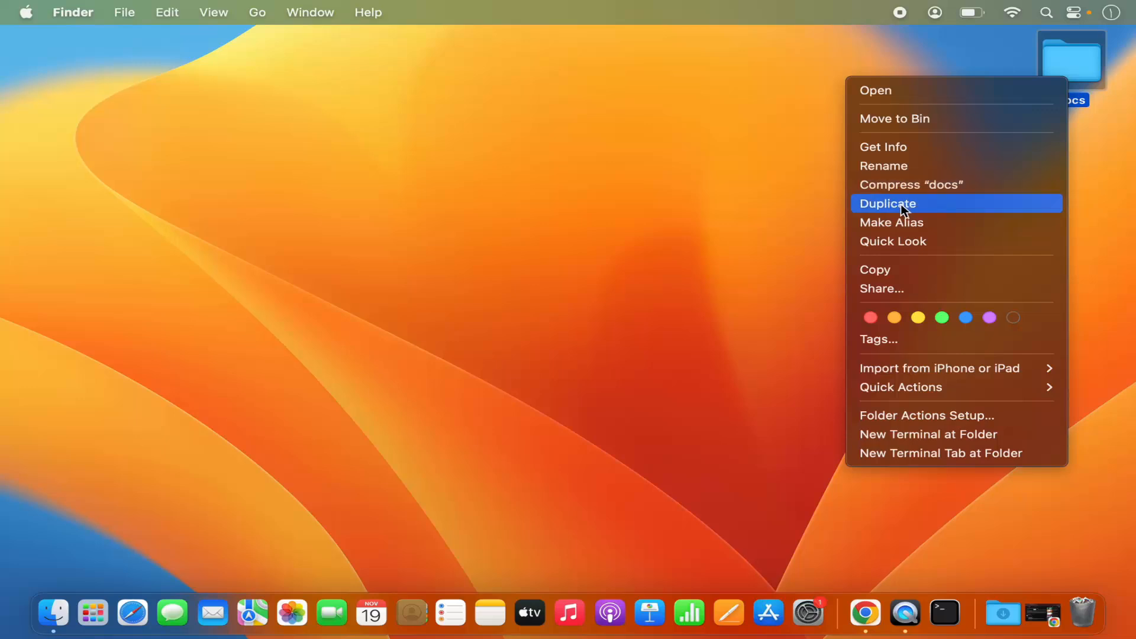
mouse_move(862, 300)
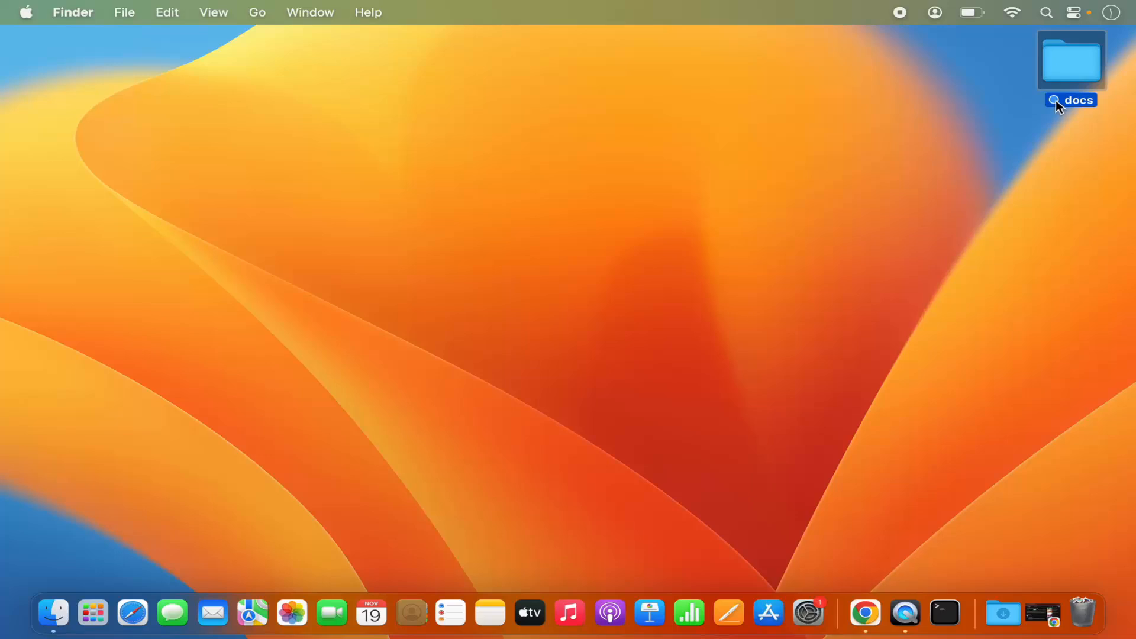
Step: Send the docs folder from the desktop to the Bin
right_click(1070, 62)
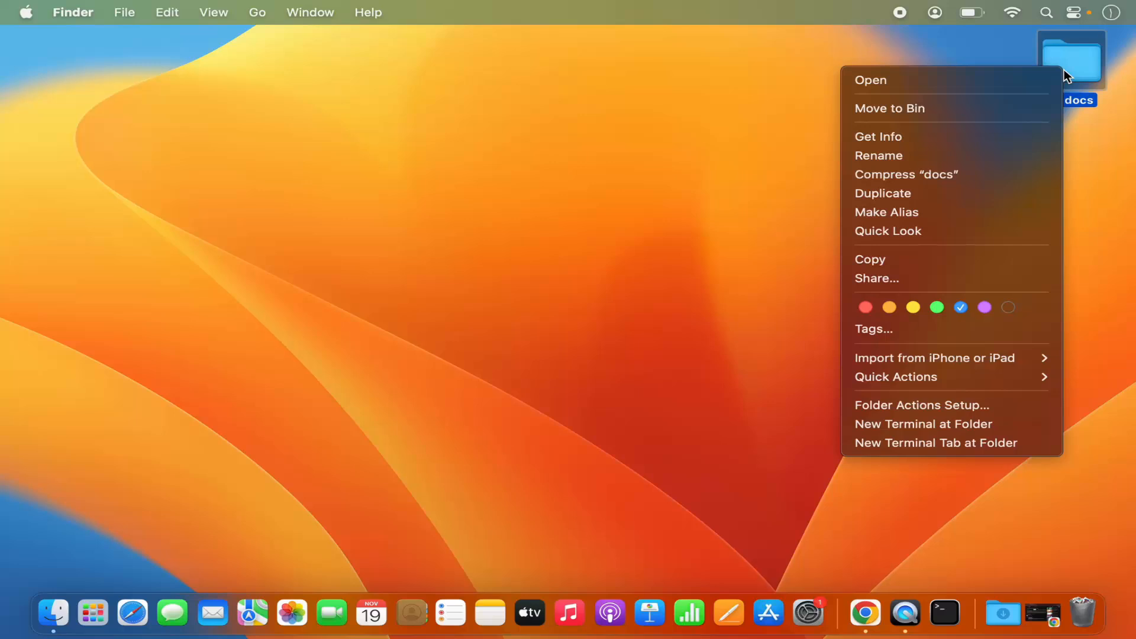
mouse_move(977, 123)
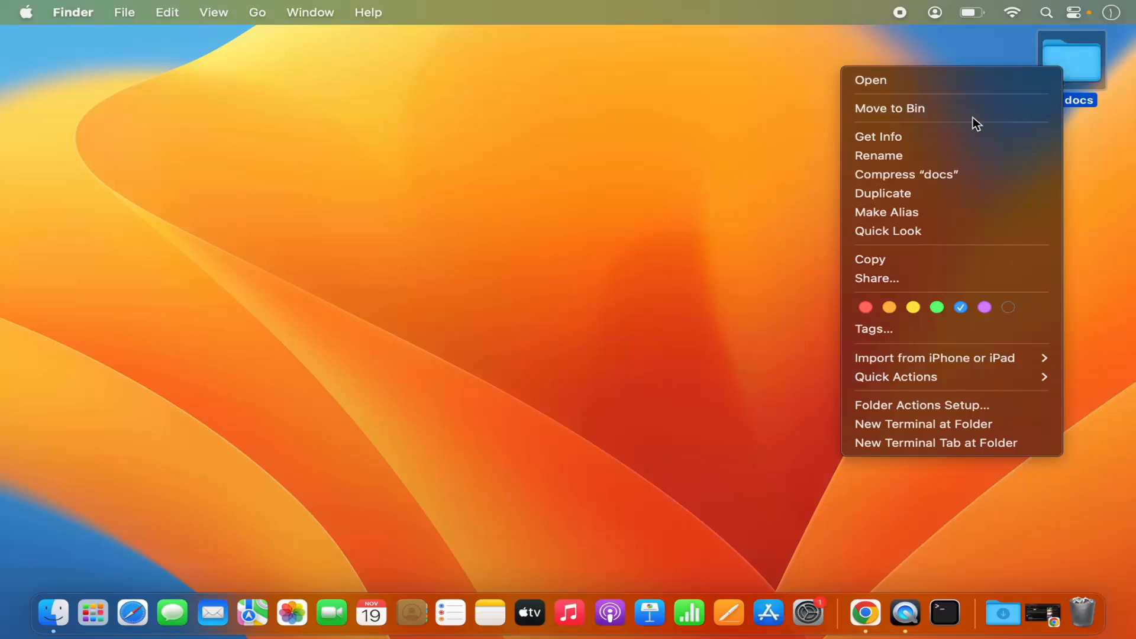
mouse_move(907, 107)
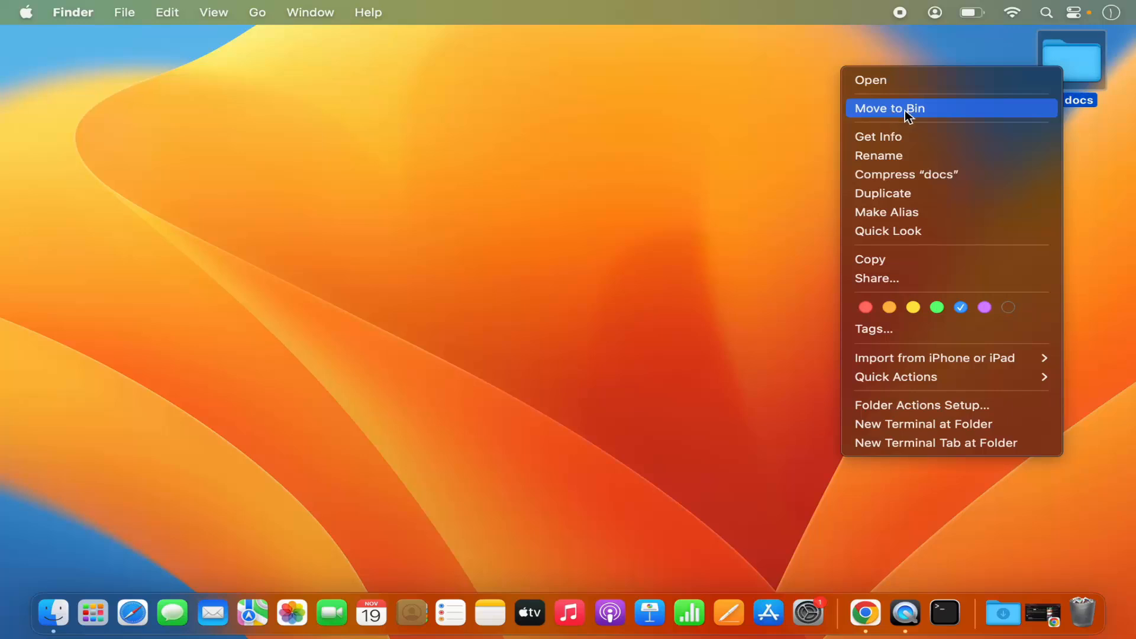
click(889, 108)
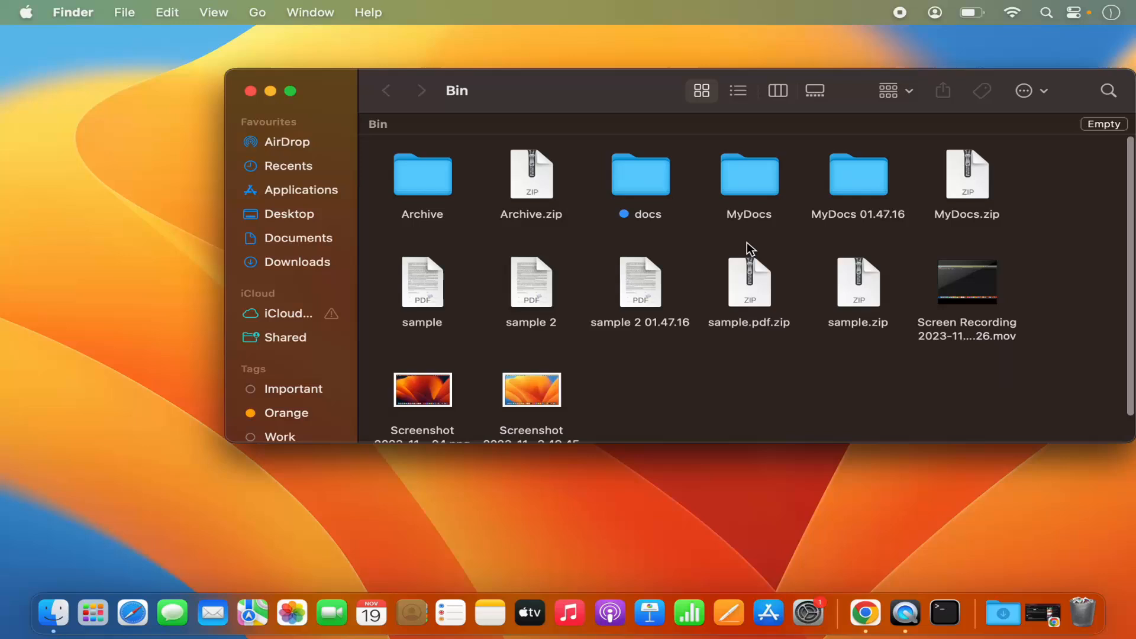
mouse_move(652, 201)
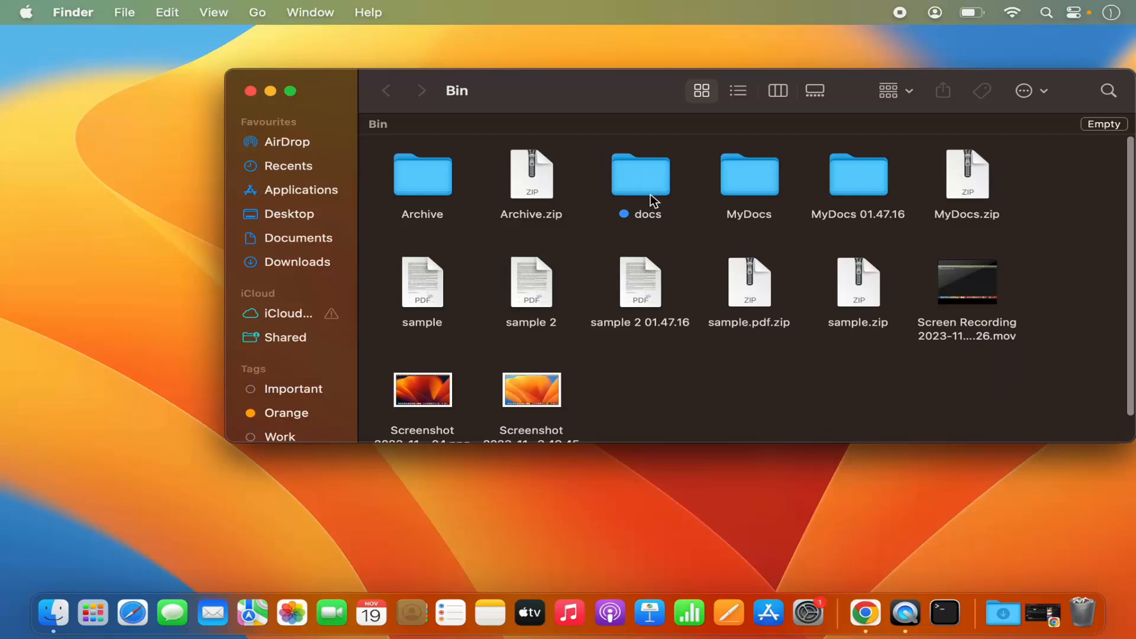
Step: Select the docs folder in the Bin, then close the Bin window
click(640, 176)
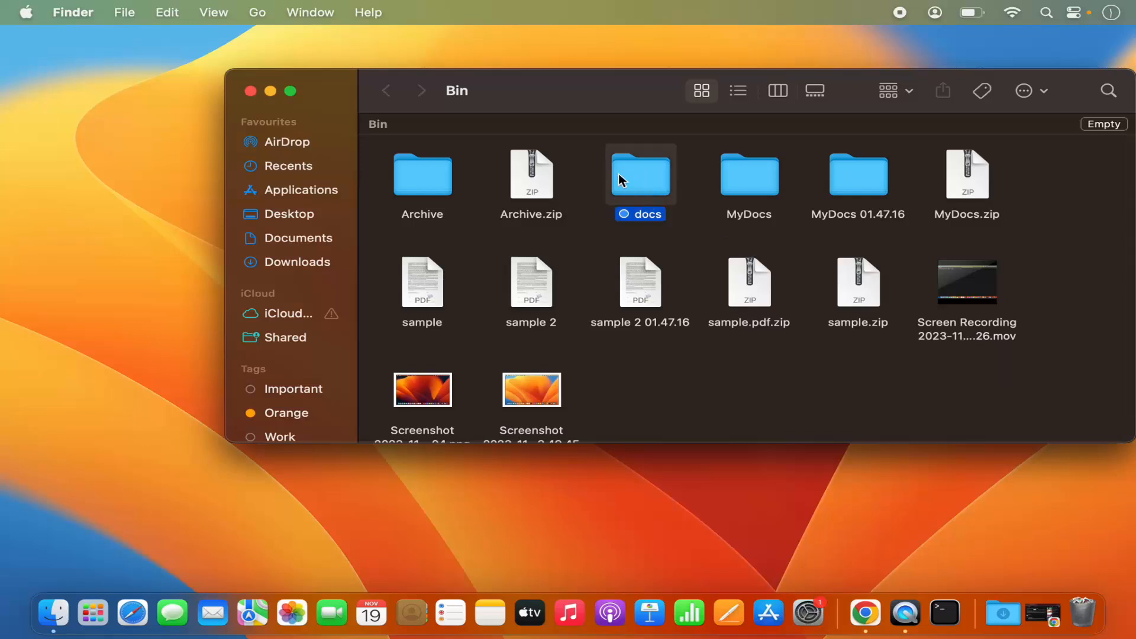
click(249, 91)
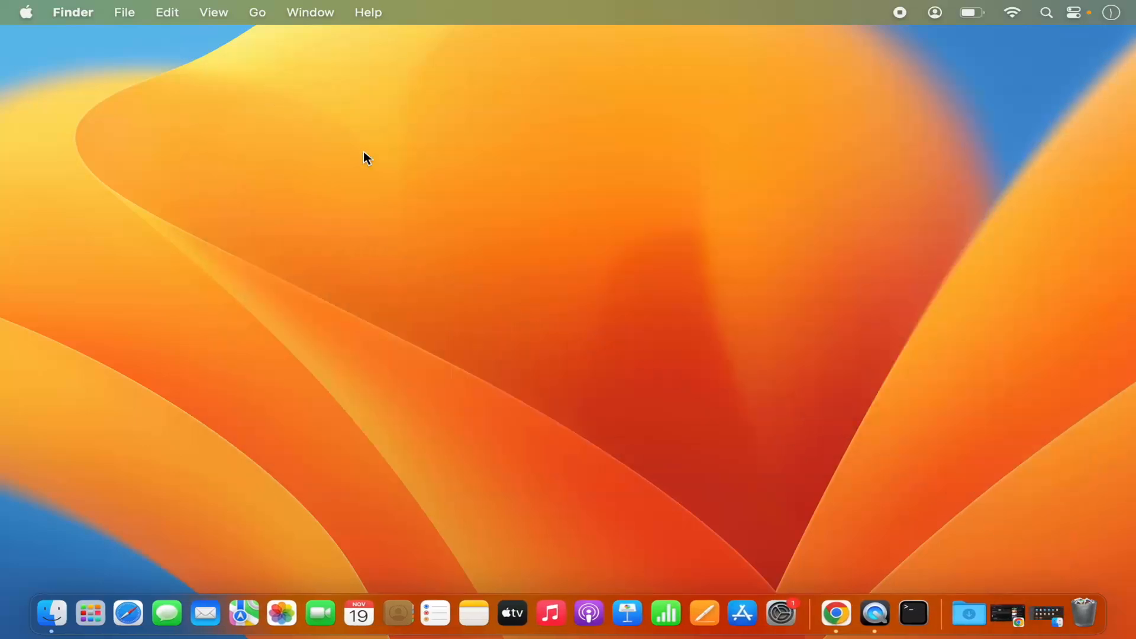
Step: Open the Music folder from the Finder Dock shortcuts
right_click(51, 615)
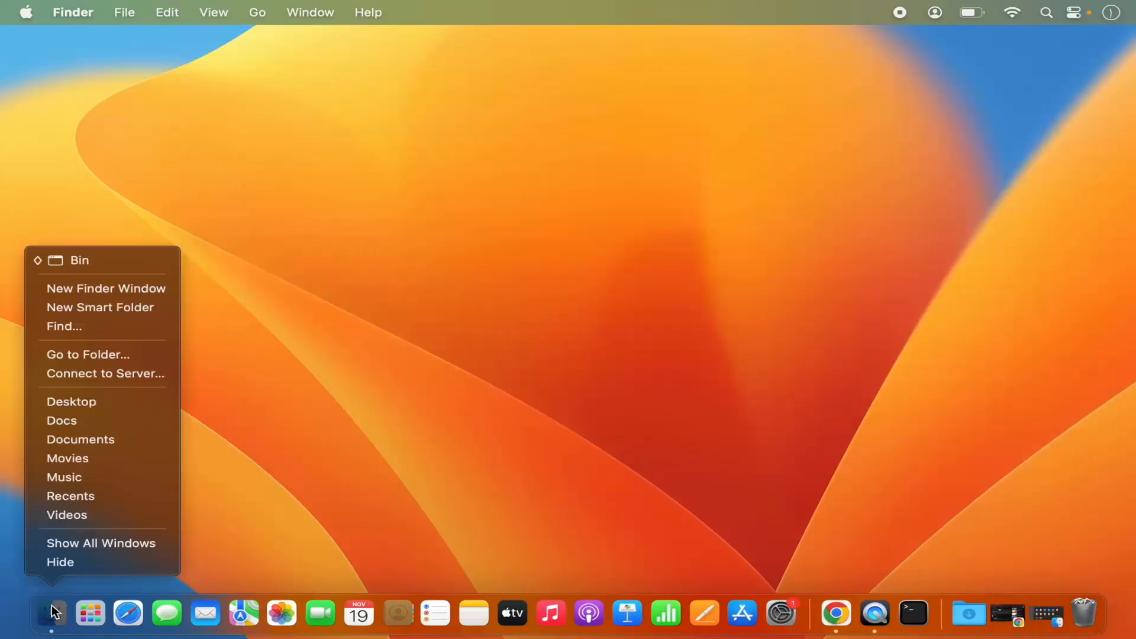
click(64, 477)
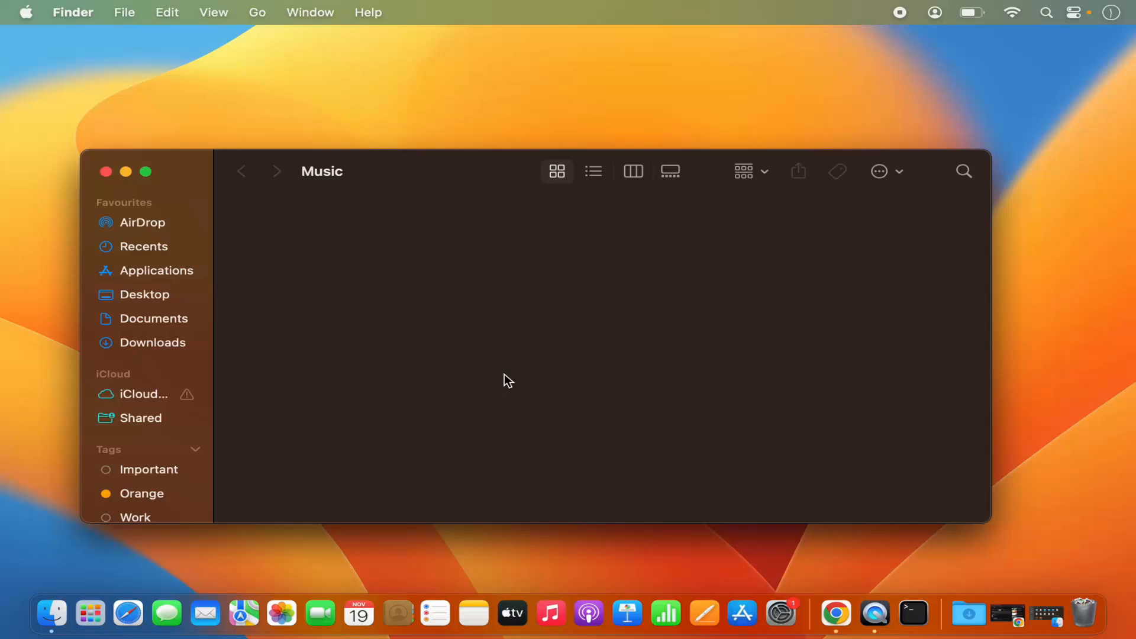
mouse_move(474, 302)
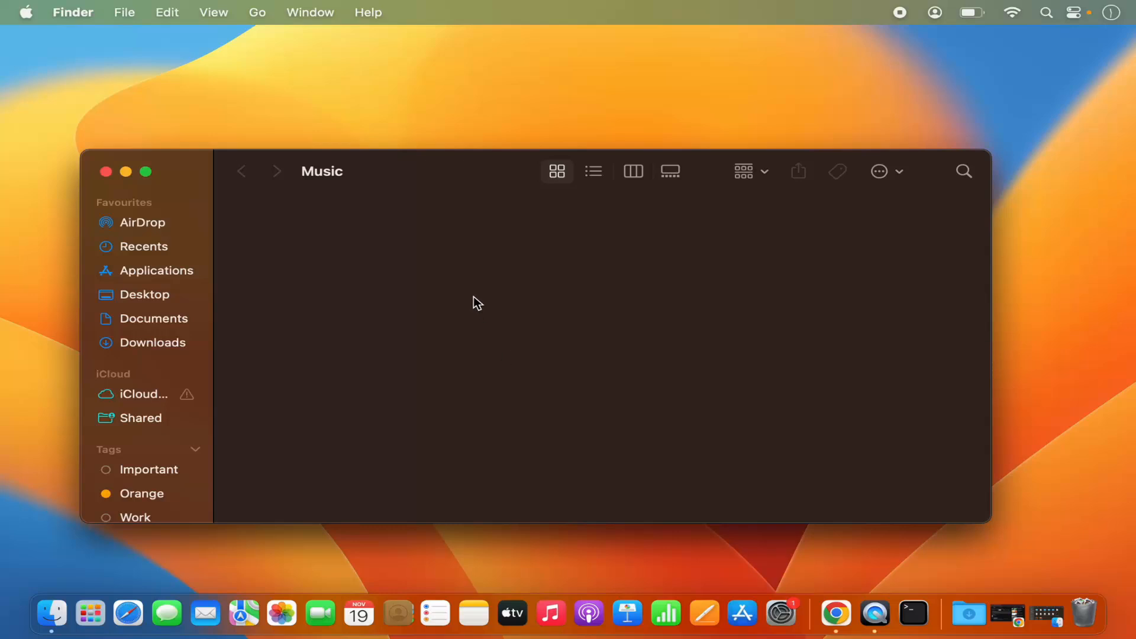
mouse_move(463, 286)
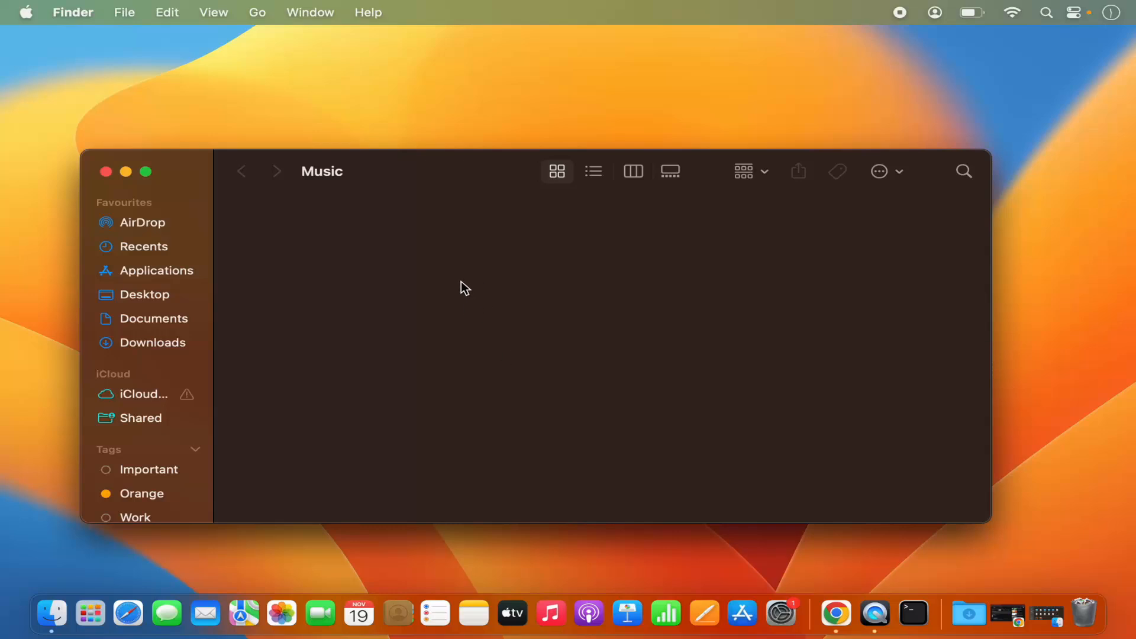
mouse_move(452, 270)
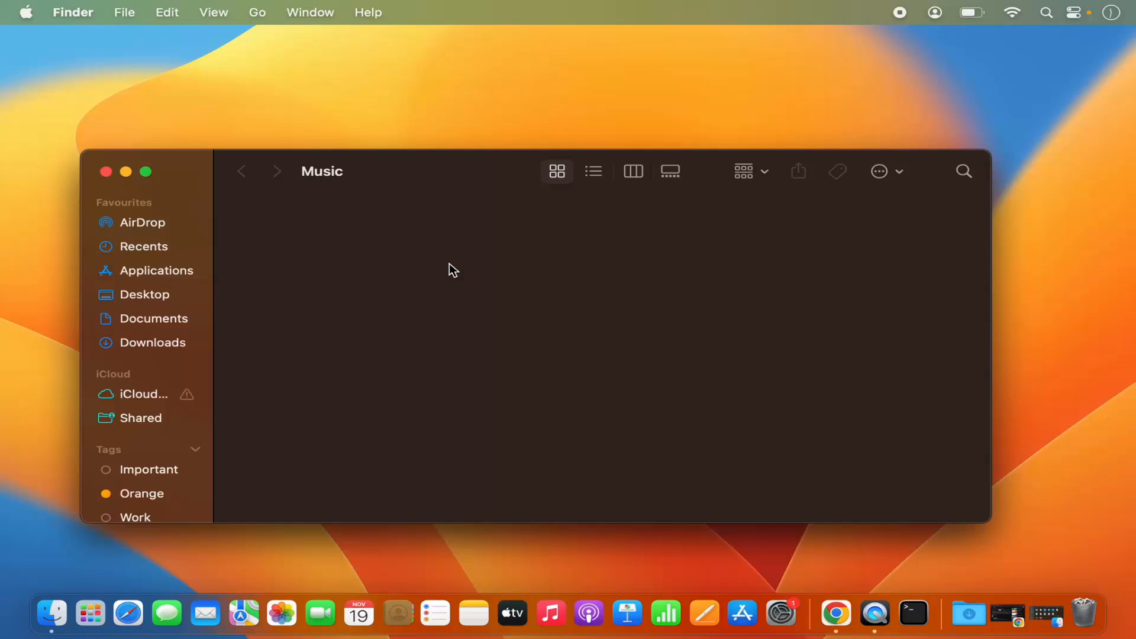
right_click(451, 268)
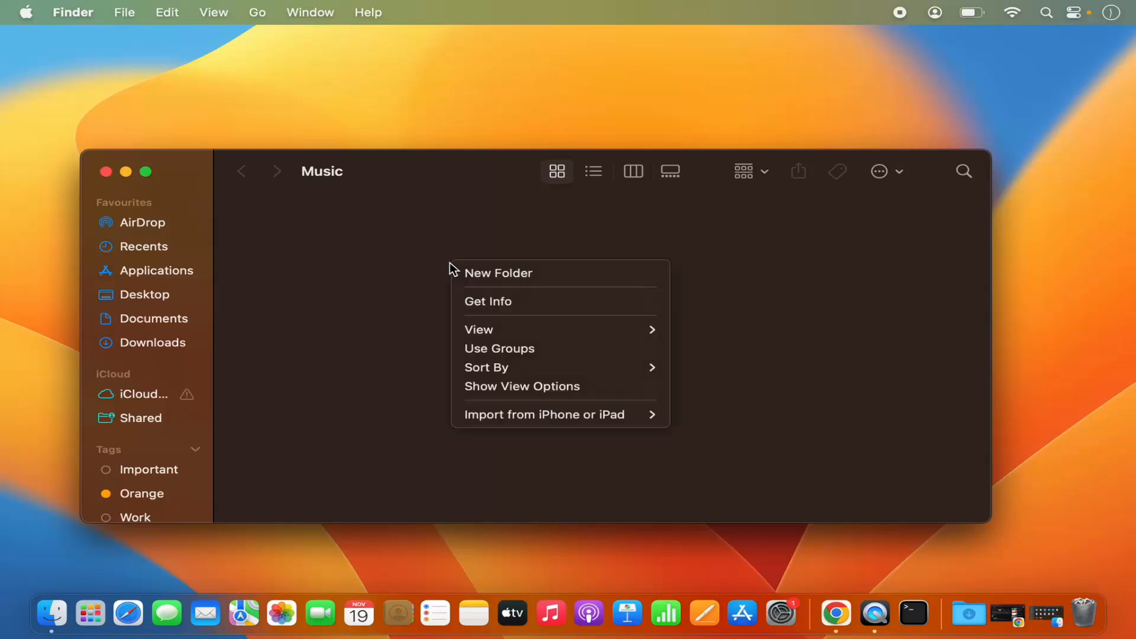
mouse_move(487, 301)
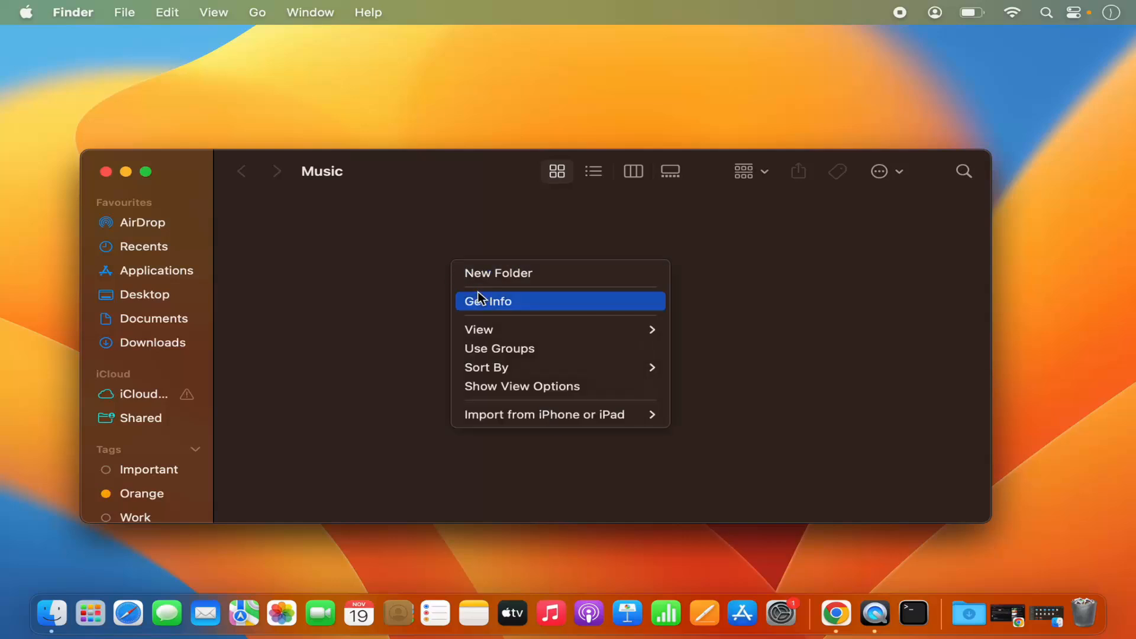
mouse_move(504, 281)
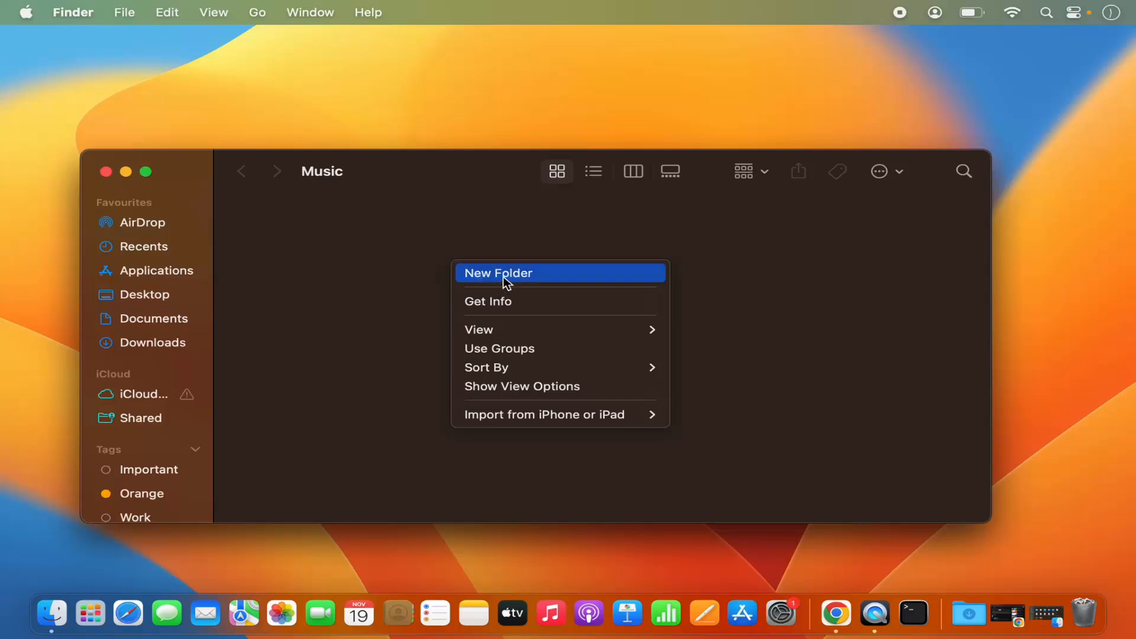
mouse_move(493, 230)
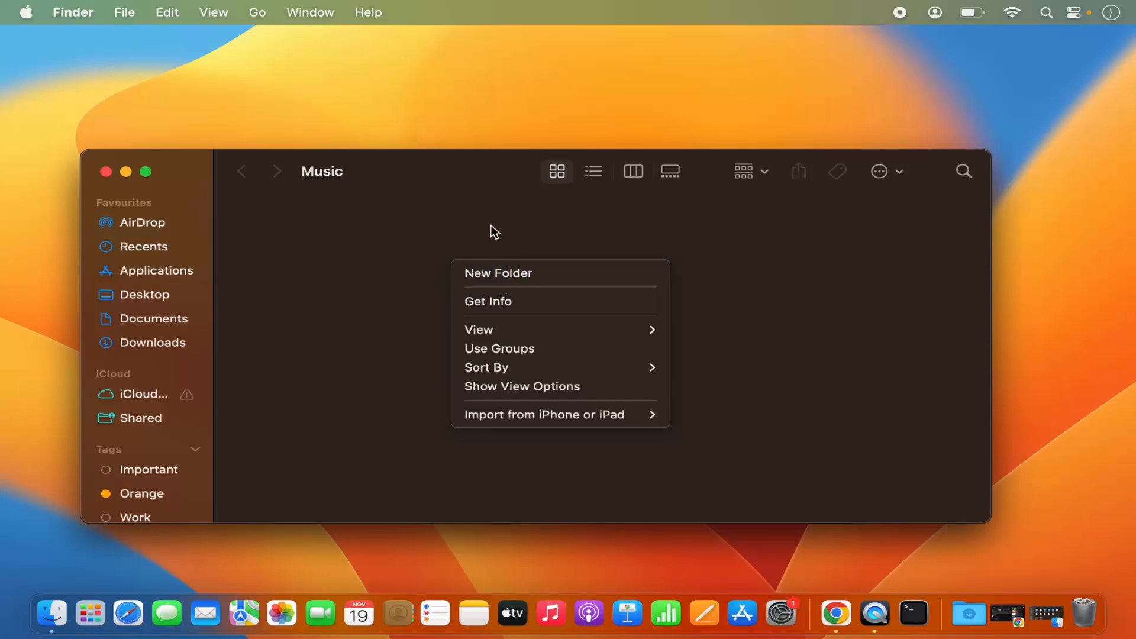
click(431, 307)
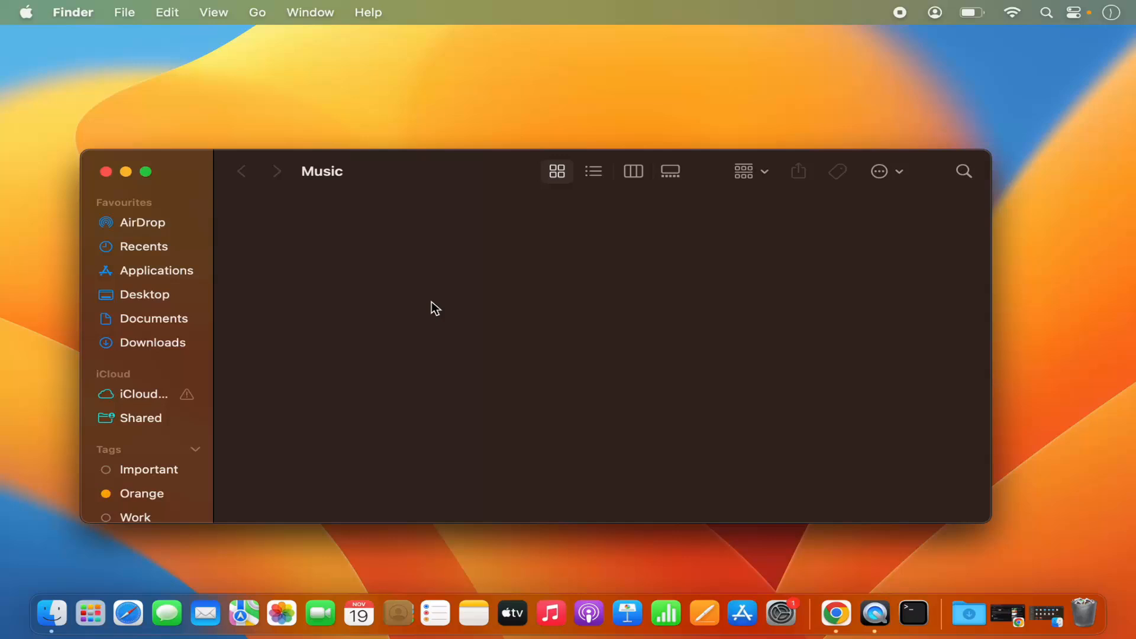
mouse_move(430, 312)
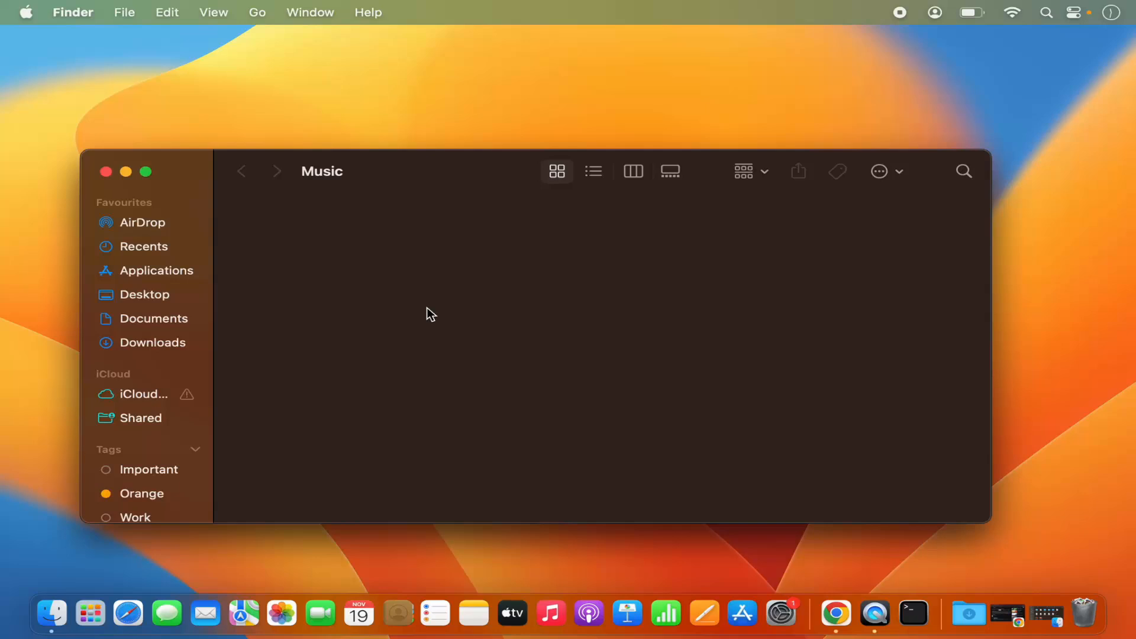
mouse_move(781, 272)
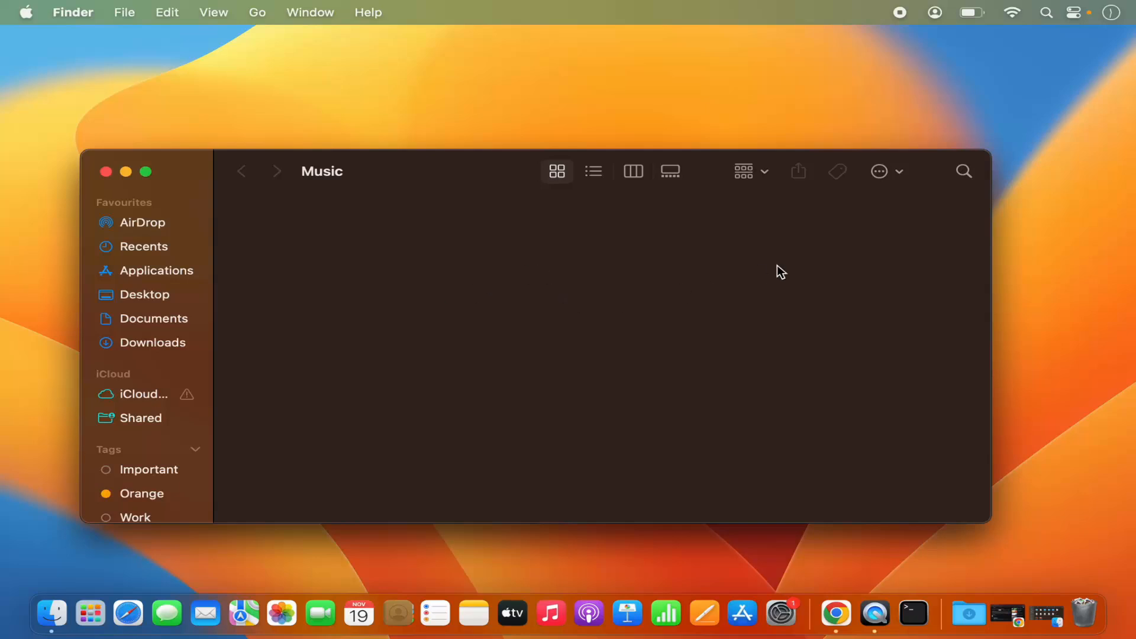